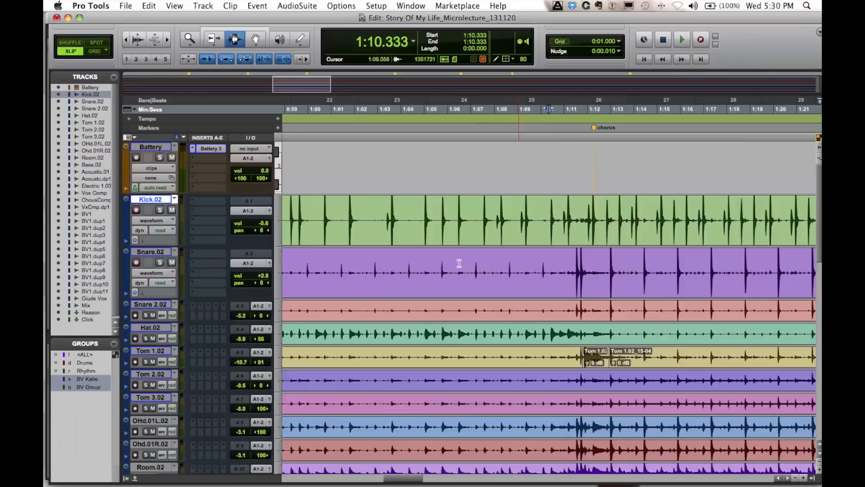
Inspect the Battery drum sampler kit and its Stick Click sample.
click(681, 40)
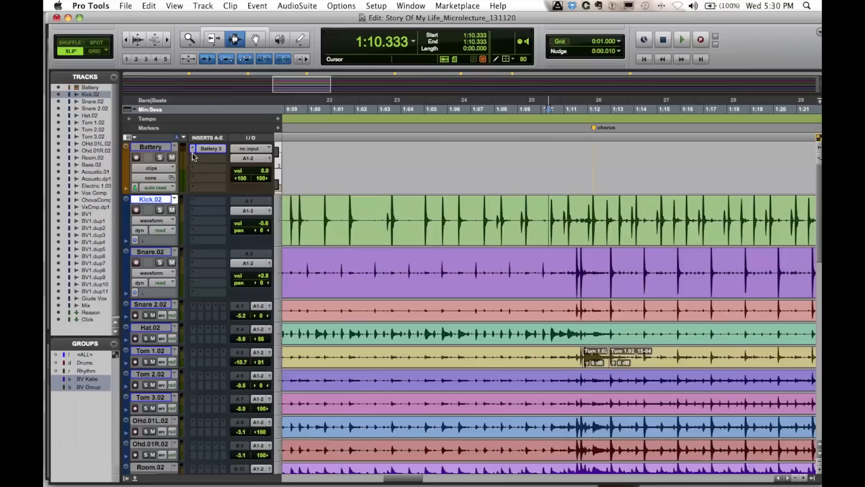
mouse_move(199, 131)
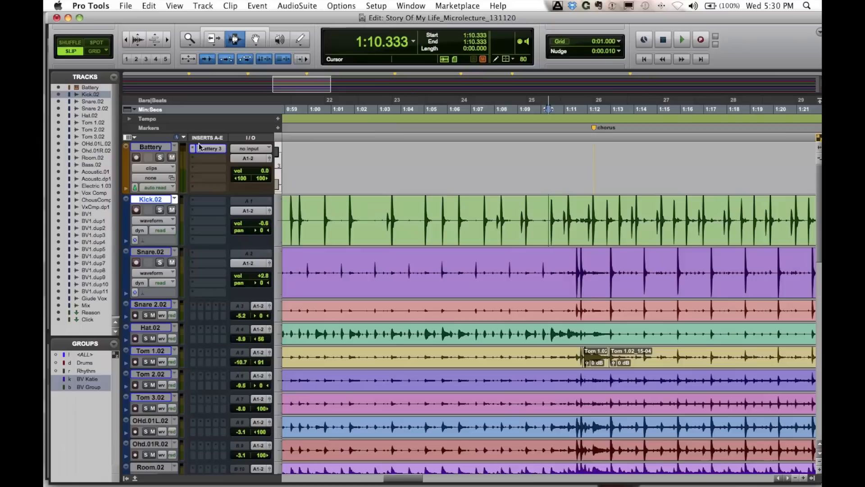
click(209, 148)
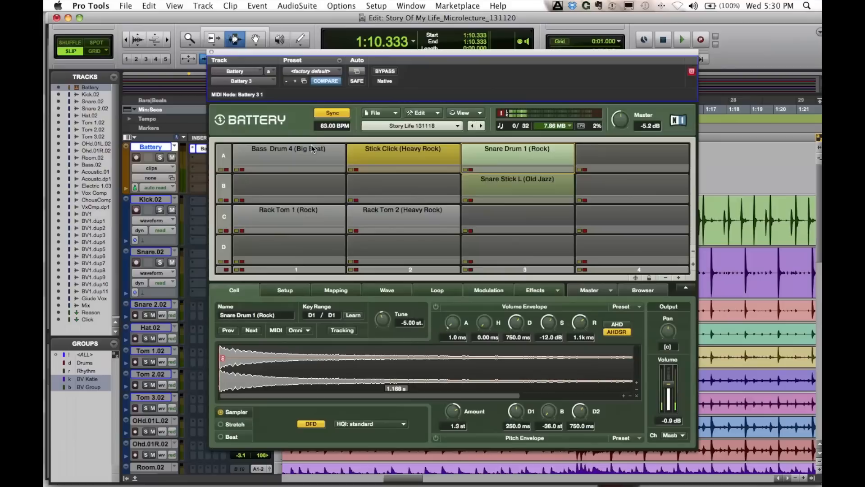
click(404, 151)
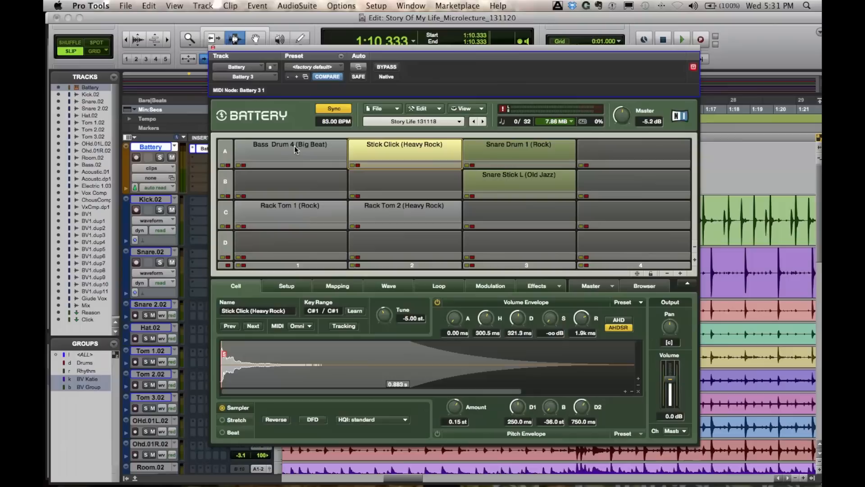
drag(452, 55, 393, 23)
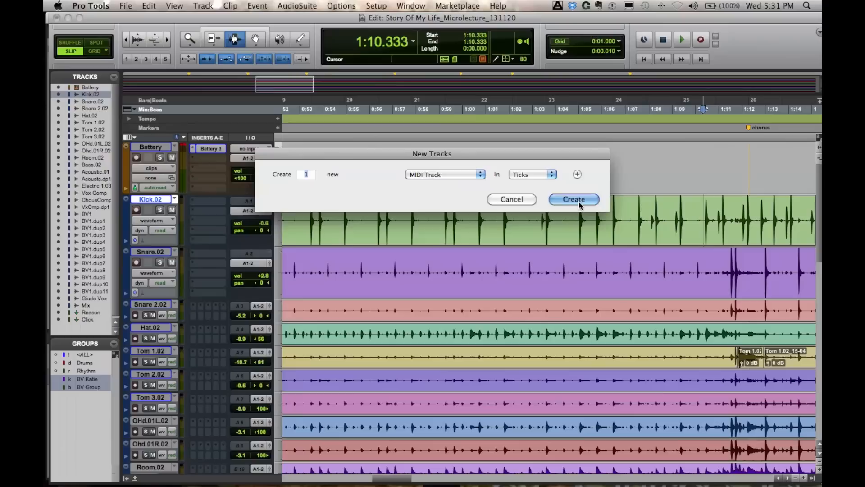
Create one MIDI track in Ticks named KickReplacer, output routed to Battery 3-1-1.
click(573, 199)
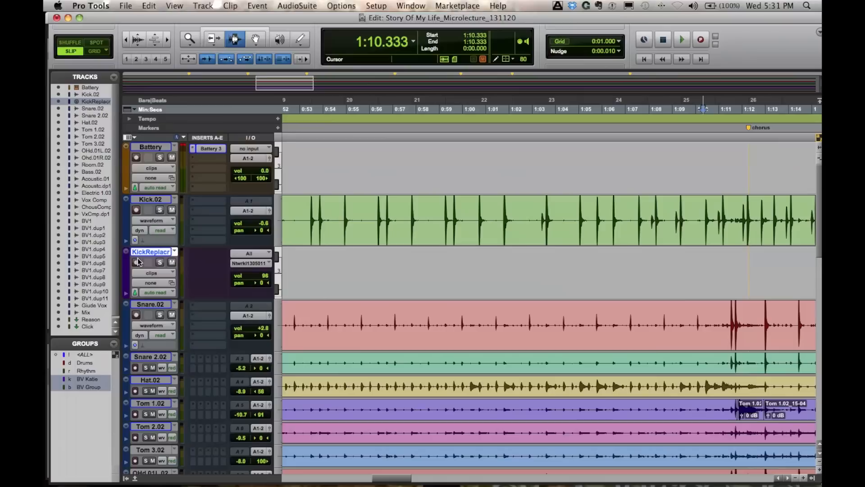
click(248, 253)
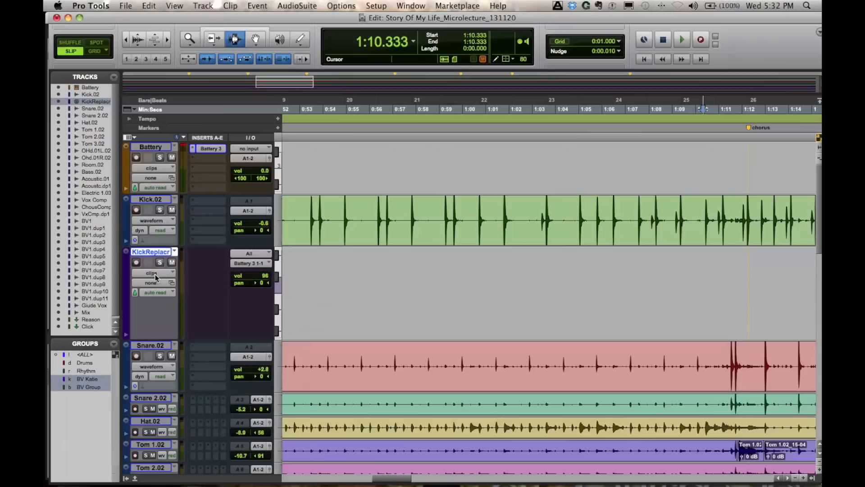
Switch KickReplacer to notes view and select the Pencil tool.
click(152, 272)
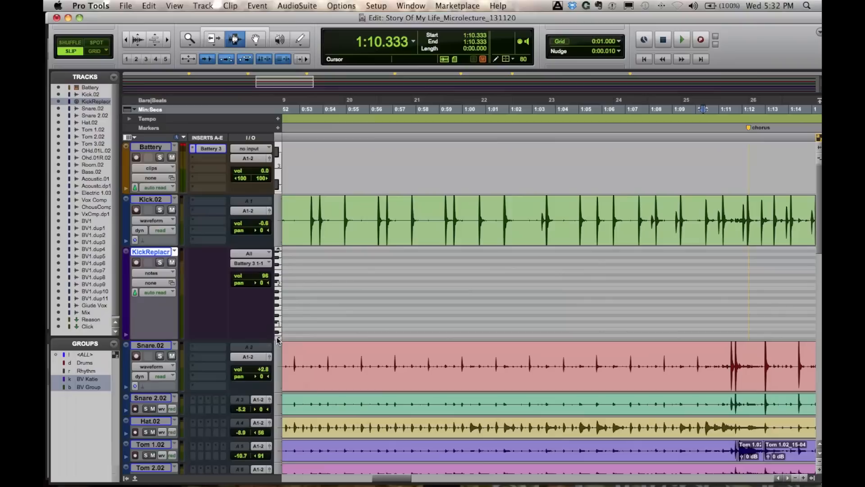
click(255, 39)
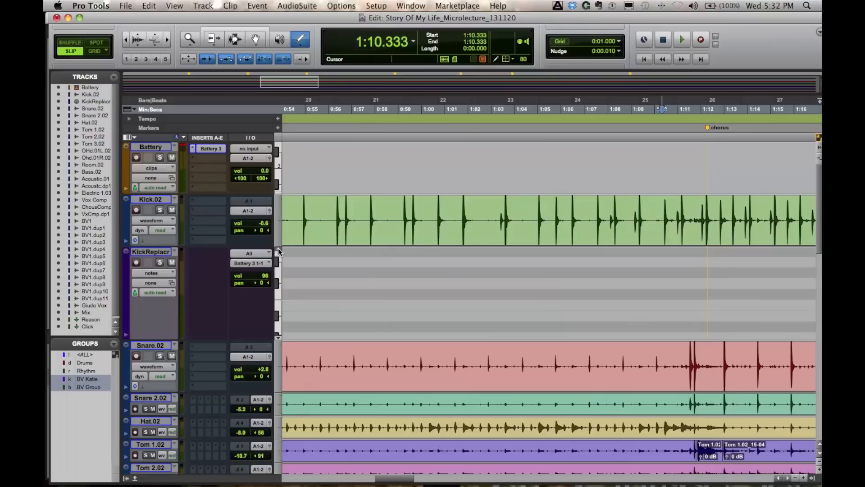
click(328, 273)
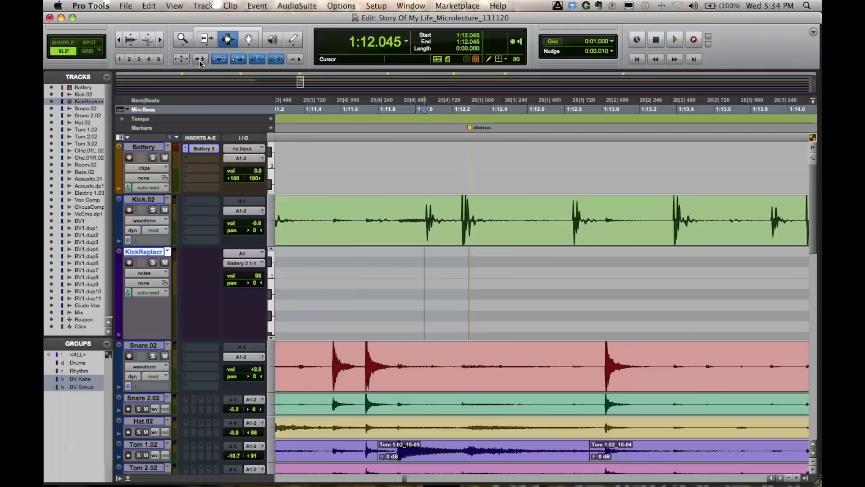
Draw the first KickReplacer note under the Kick.02 transient before the chorus.
click(411, 223)
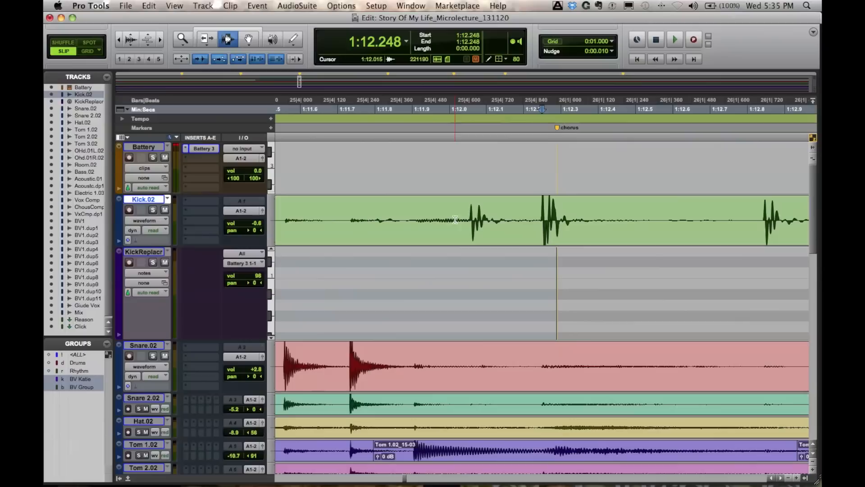
click(455, 227)
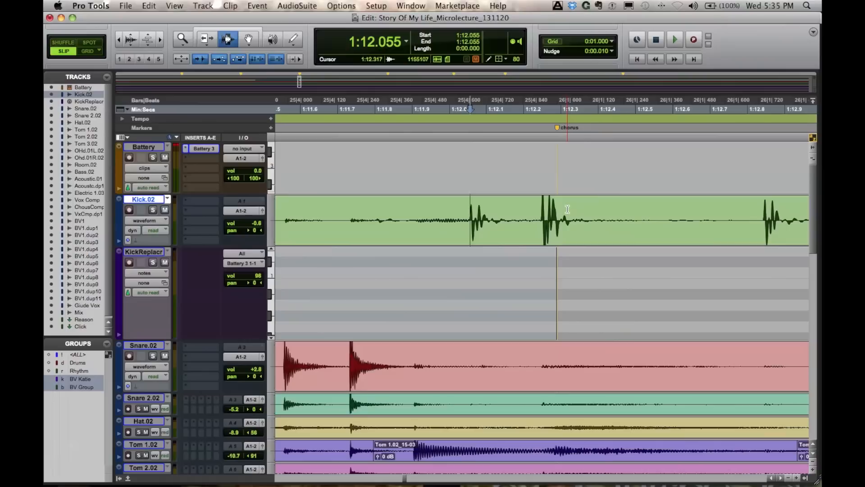
click(88, 101)
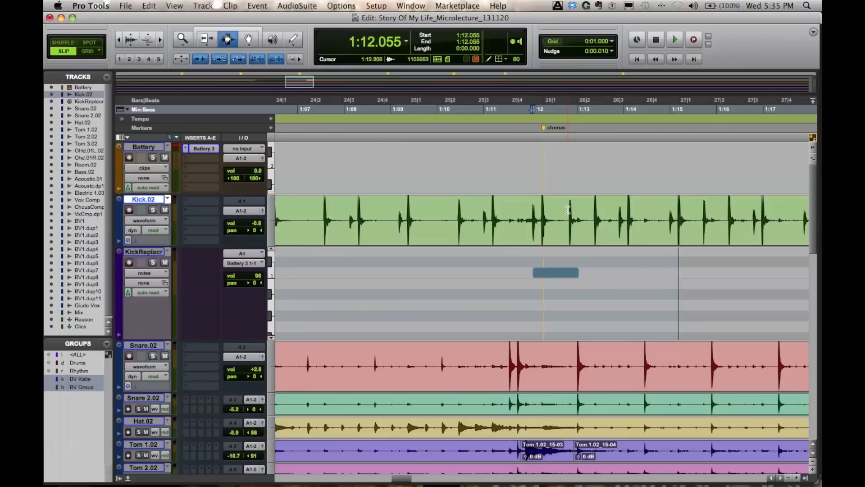
Draw further KickReplacer notes at consecutive kick transients and play them back.
click(206, 39)
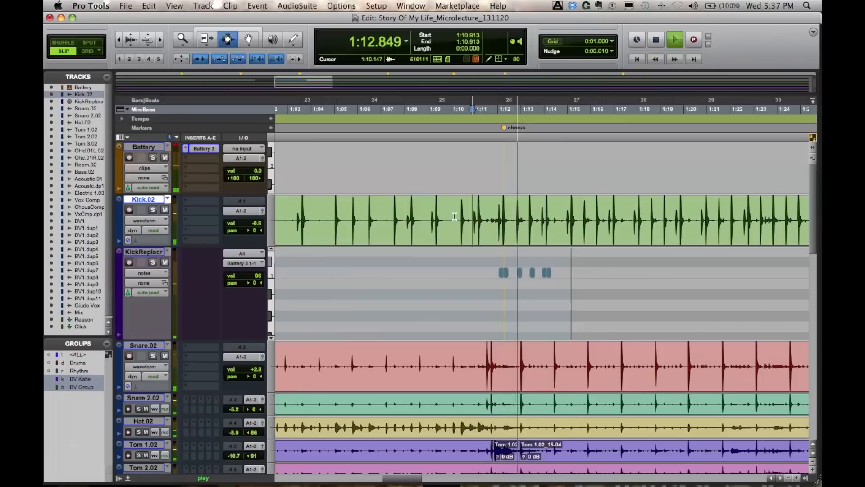
Stop playback, select the Snare.02 track and start adding a new track.
click(203, 147)
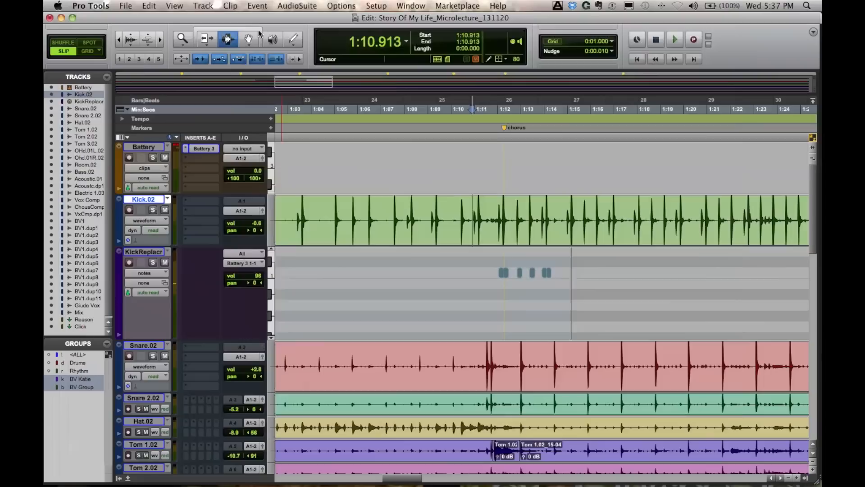
click(475, 364)
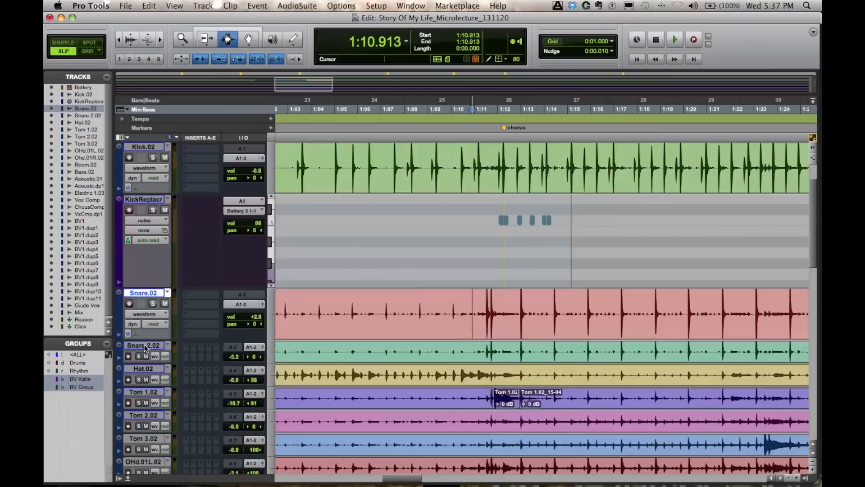
click(201, 5)
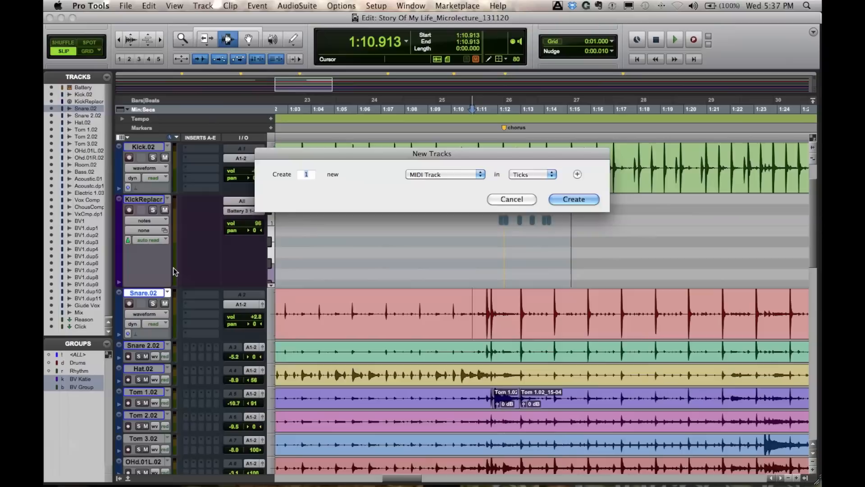
Create one MIDI track in Ticks named SnareReplcr below Snare.02.
click(573, 199)
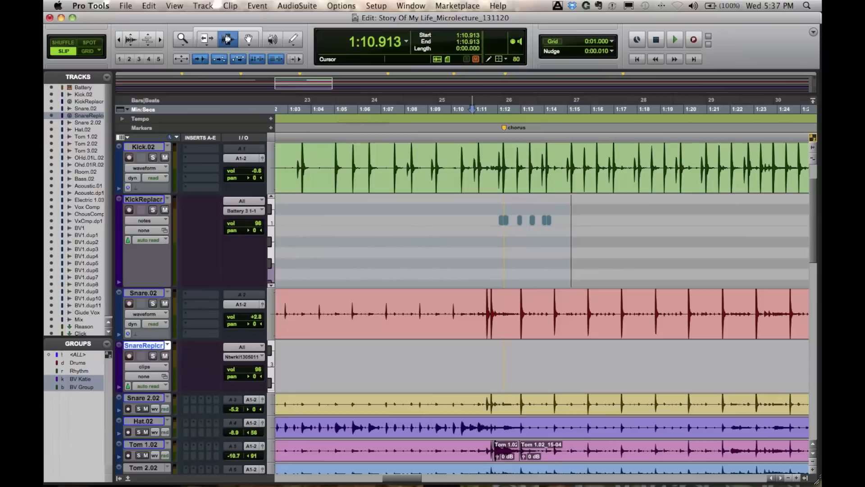
click(674, 39)
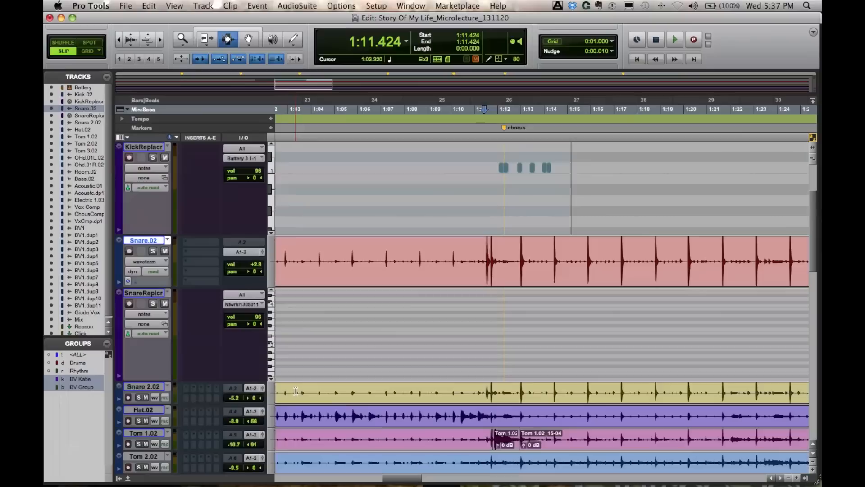
Zoom in on the two Snare.02 transients above the empty SnareReplcr note lane.
click(468, 258)
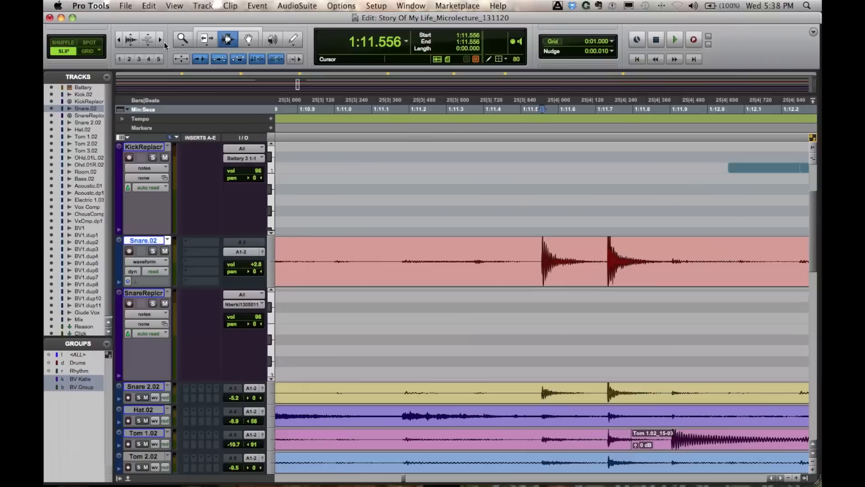
click(301, 386)
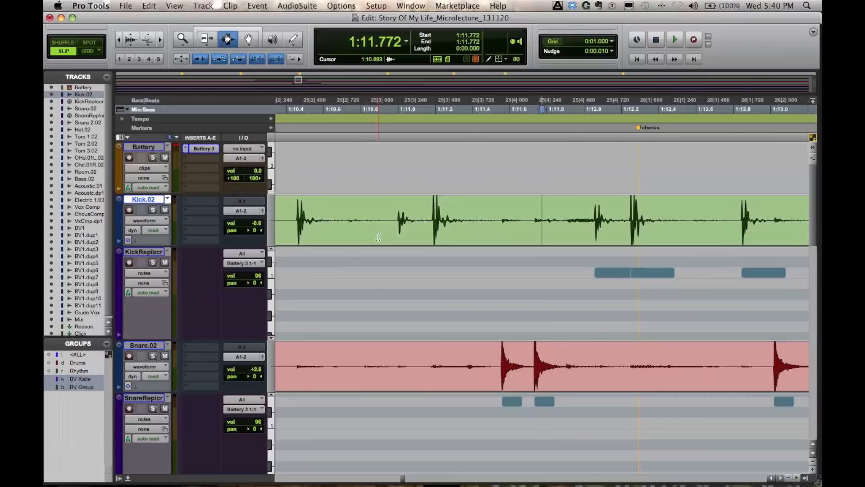
Check KickReplacer and SnareReplcr notes against their kick and snare transients.
click(595, 243)
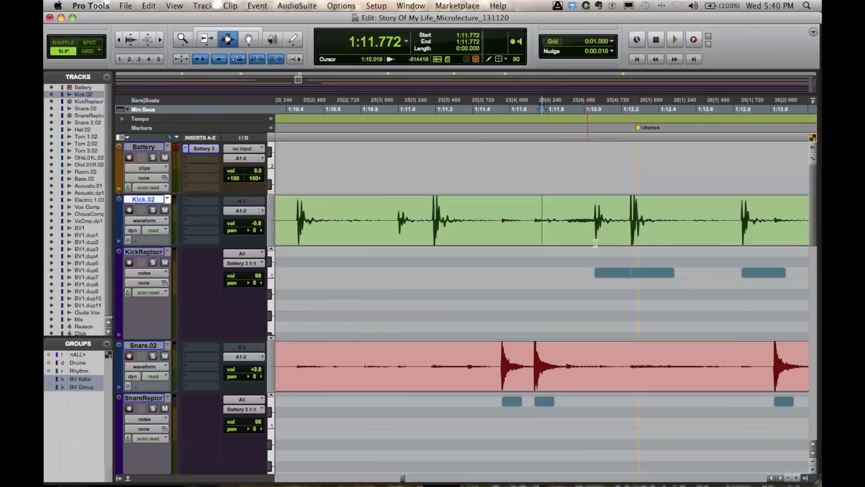